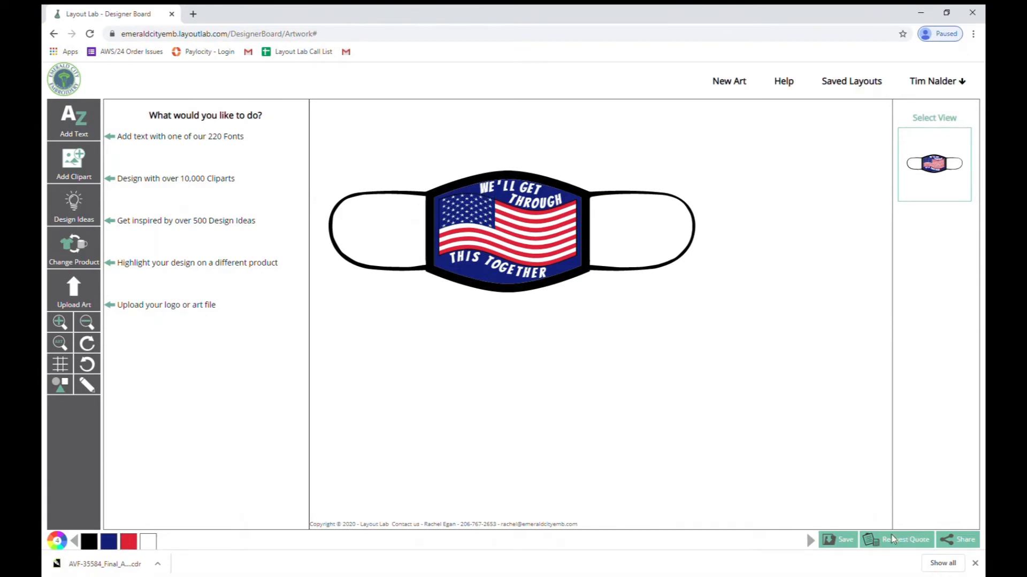
Request a quote for the flag mask noting 500 youth and 100 adult size, then set the due date
click(906, 539)
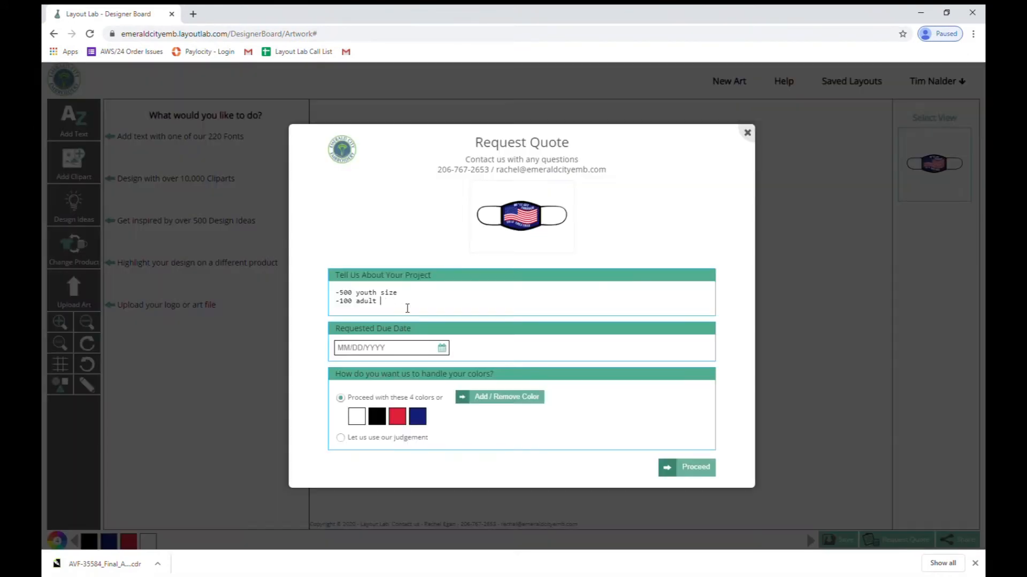
text(size)
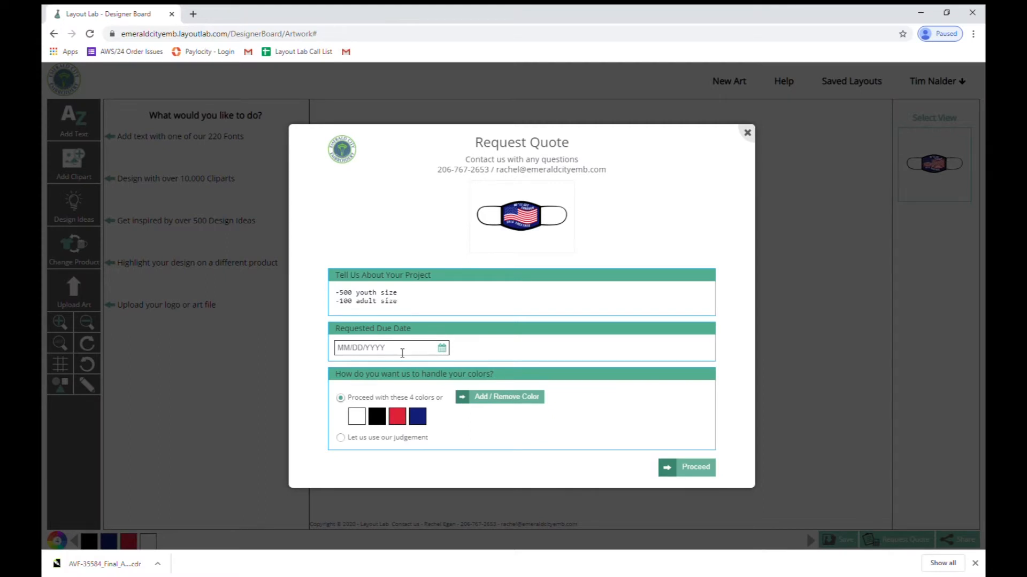
click(442, 347)
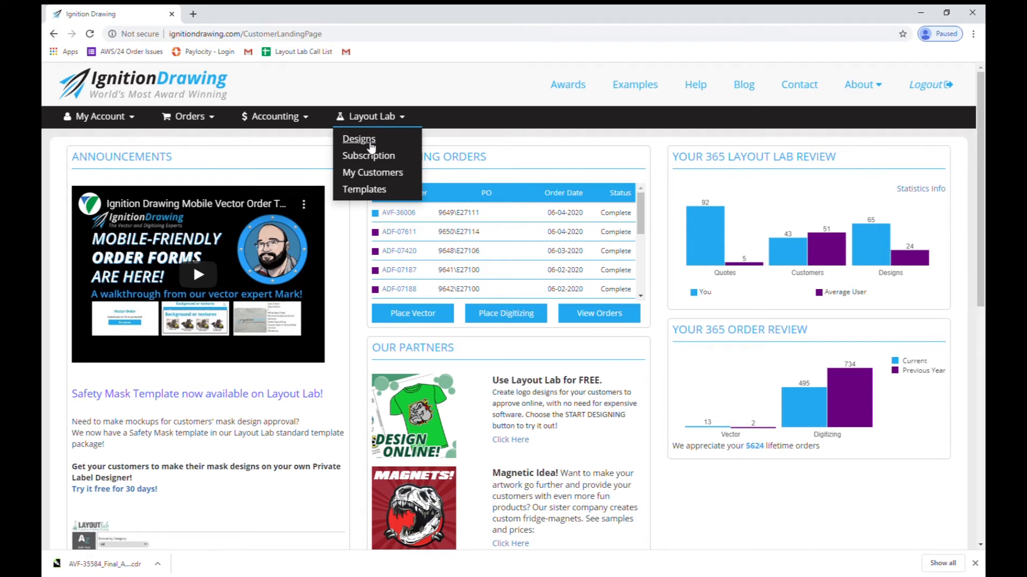
Show the Layout Lab designs list
click(358, 138)
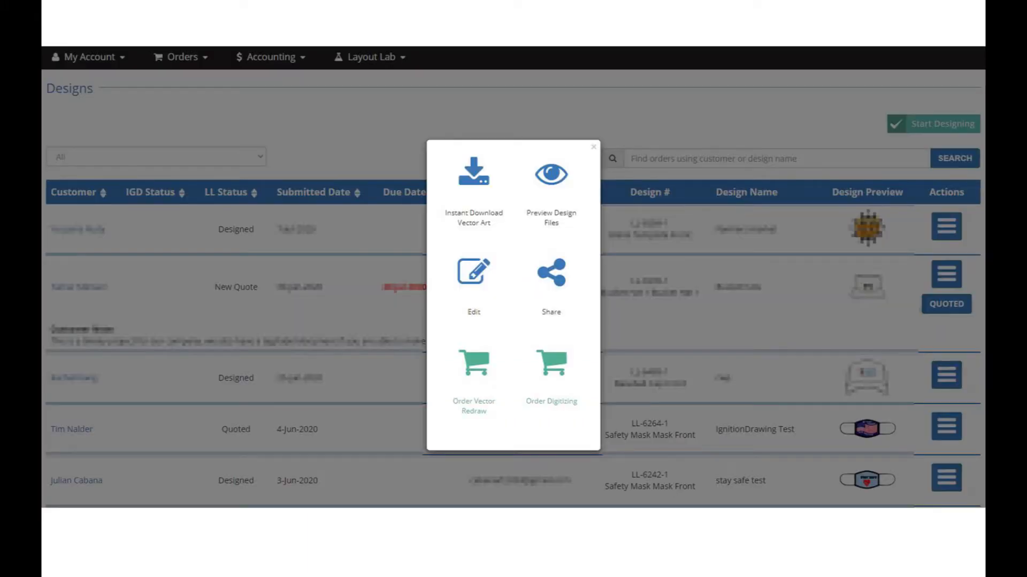
mouse_move(473, 190)
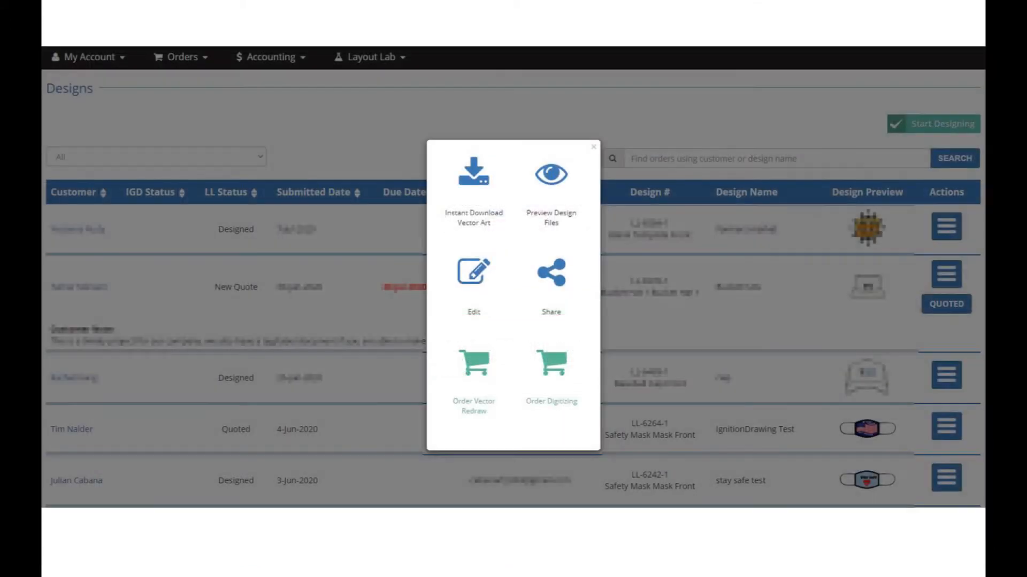
mouse_move(550, 190)
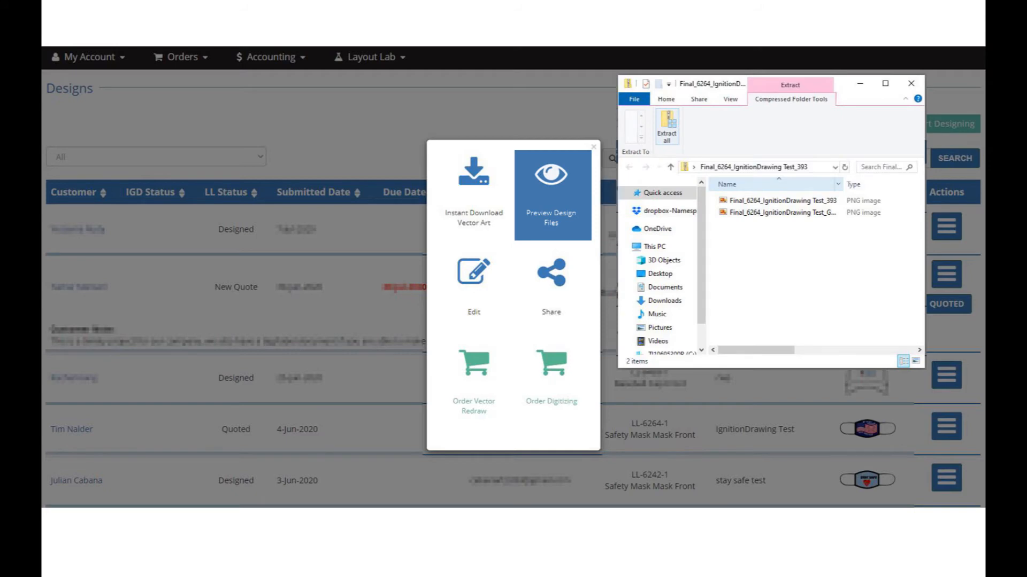
Close the extracted design files window and review the Edit and Share actions
click(471, 278)
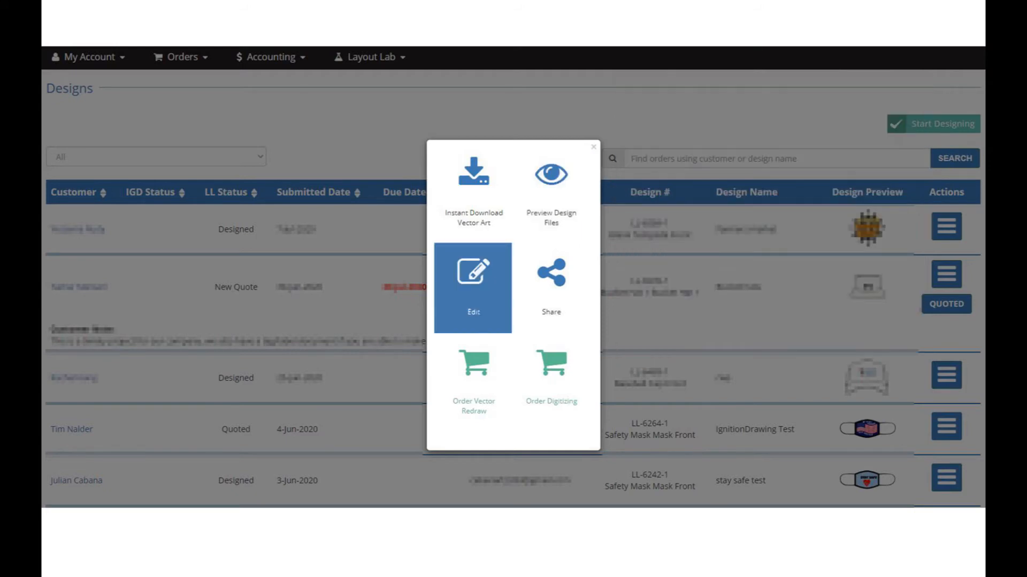
click(472, 288)
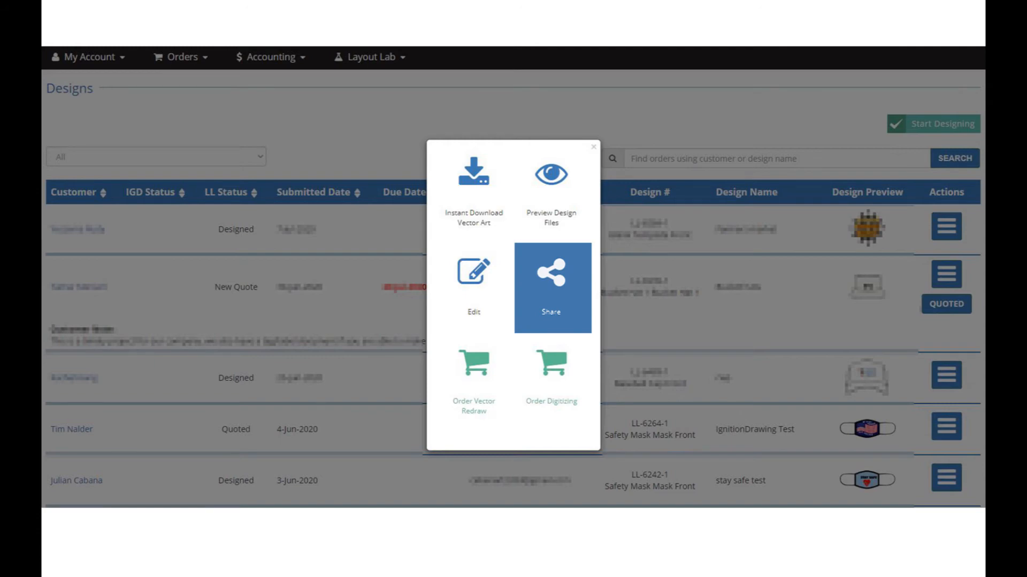
click(552, 287)
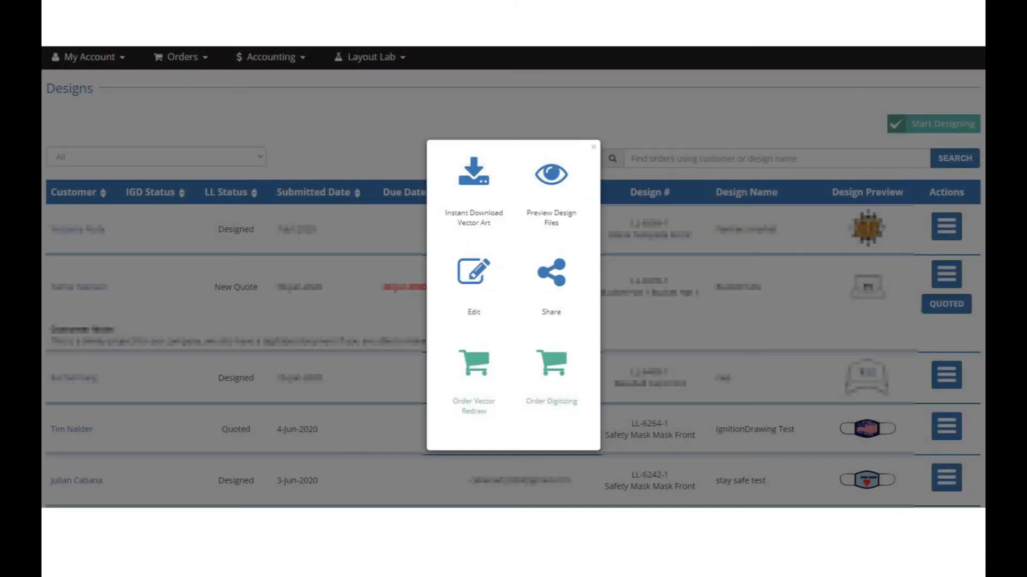
mouse_move(472, 376)
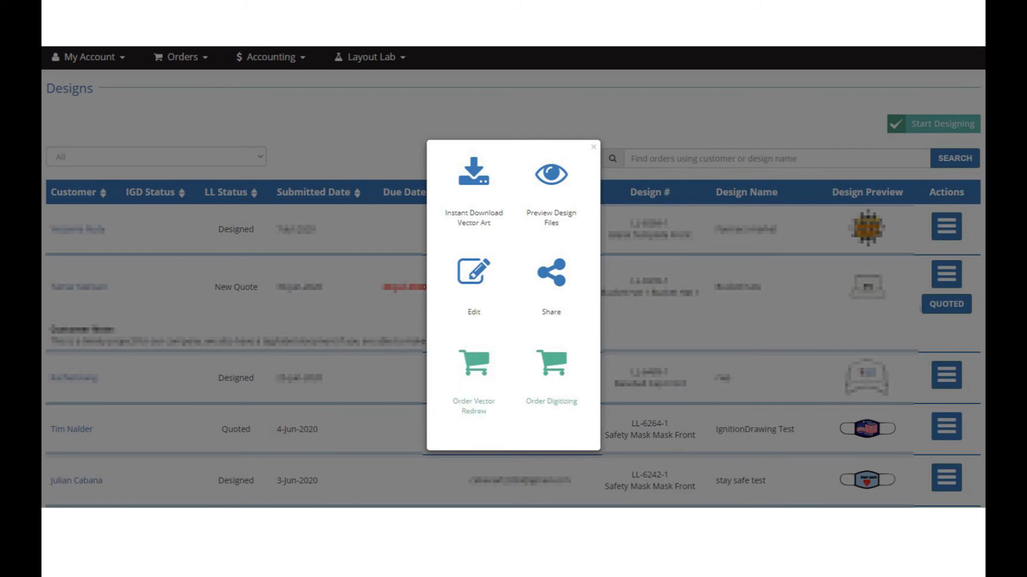
mouse_move(551, 366)
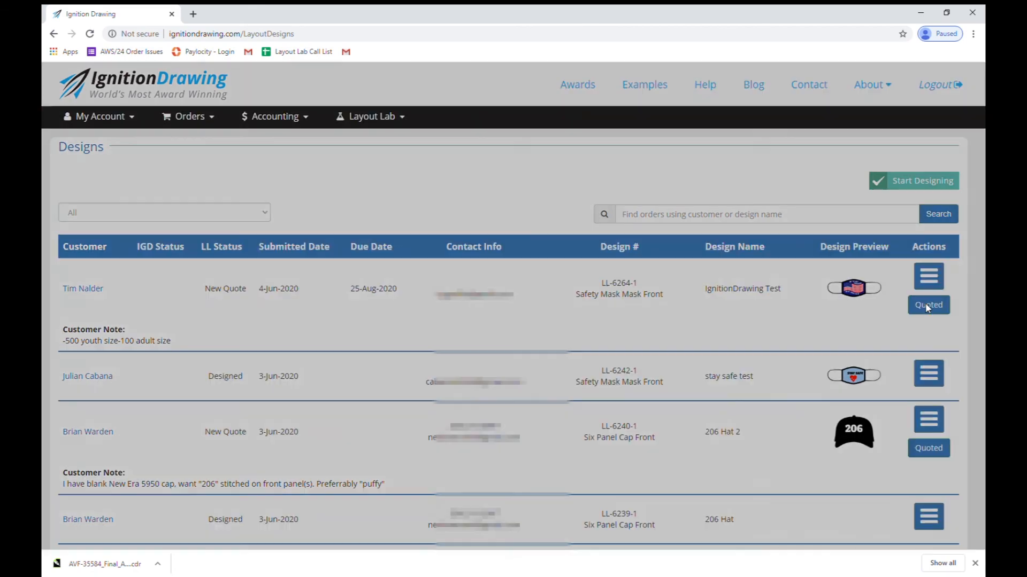
Mark the IgnitionDrawing Test mask request as Quoted
click(928, 305)
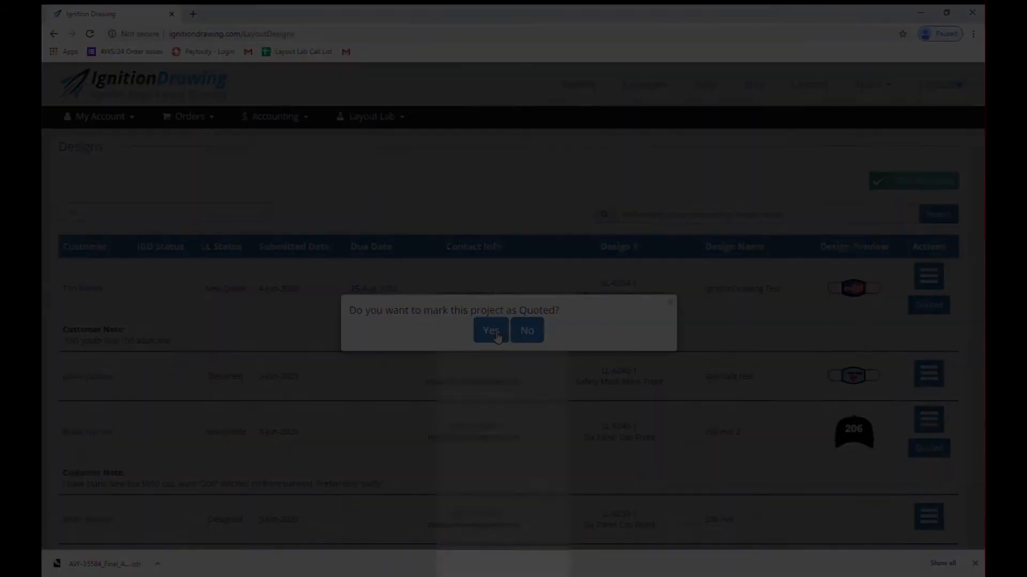